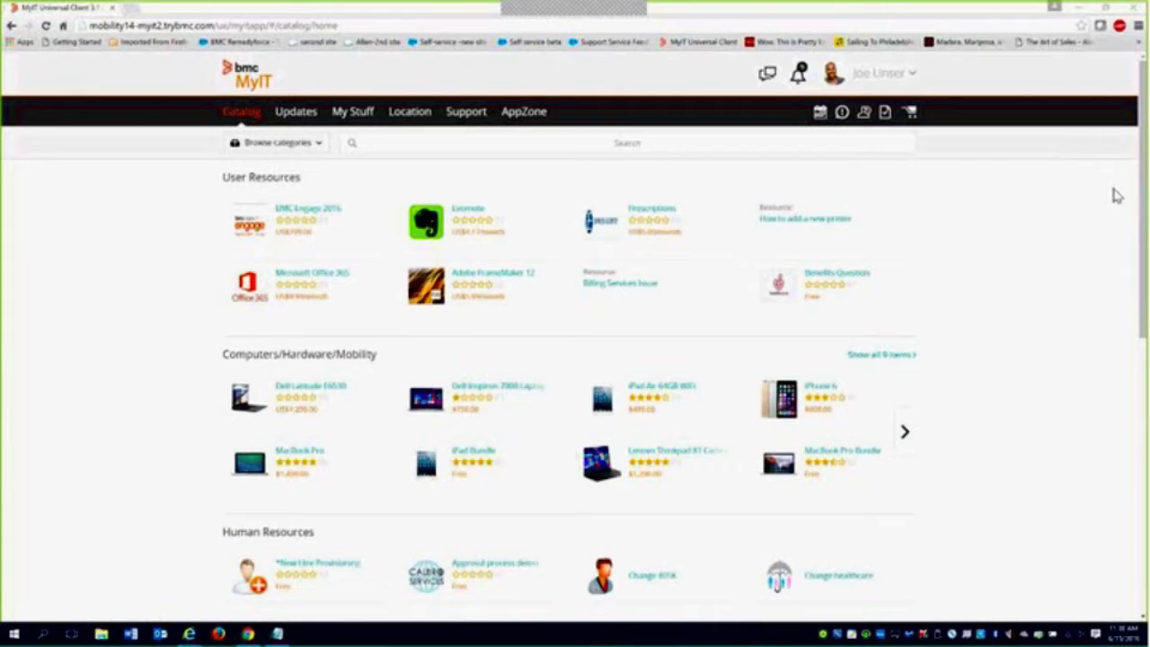
mouse_move(833, 8)
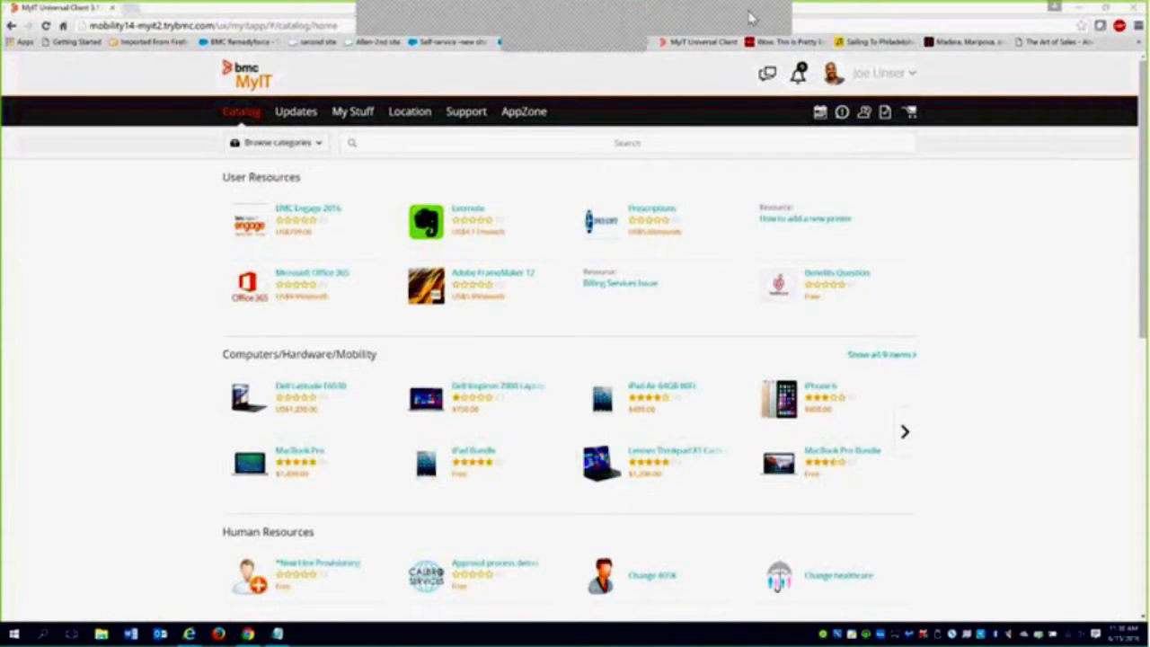
mouse_move(1027, 276)
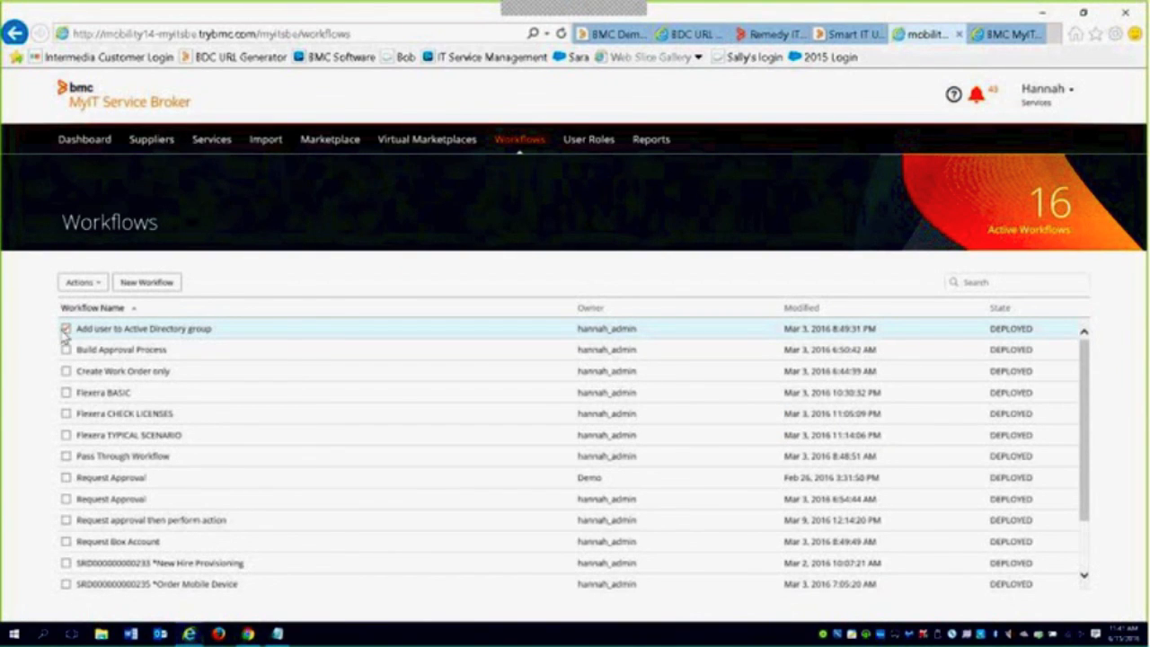
Go to the Services list under the Services menu, showing Benefits Update and Add User to AD.
left_click(211, 139)
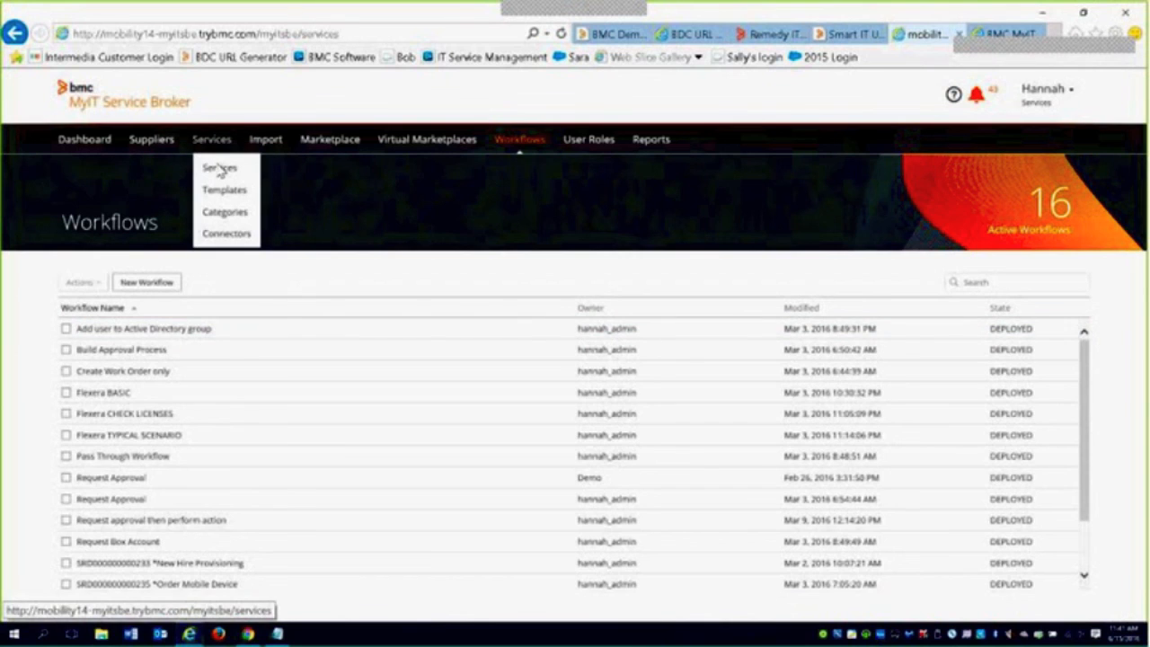
left_click(219, 167)
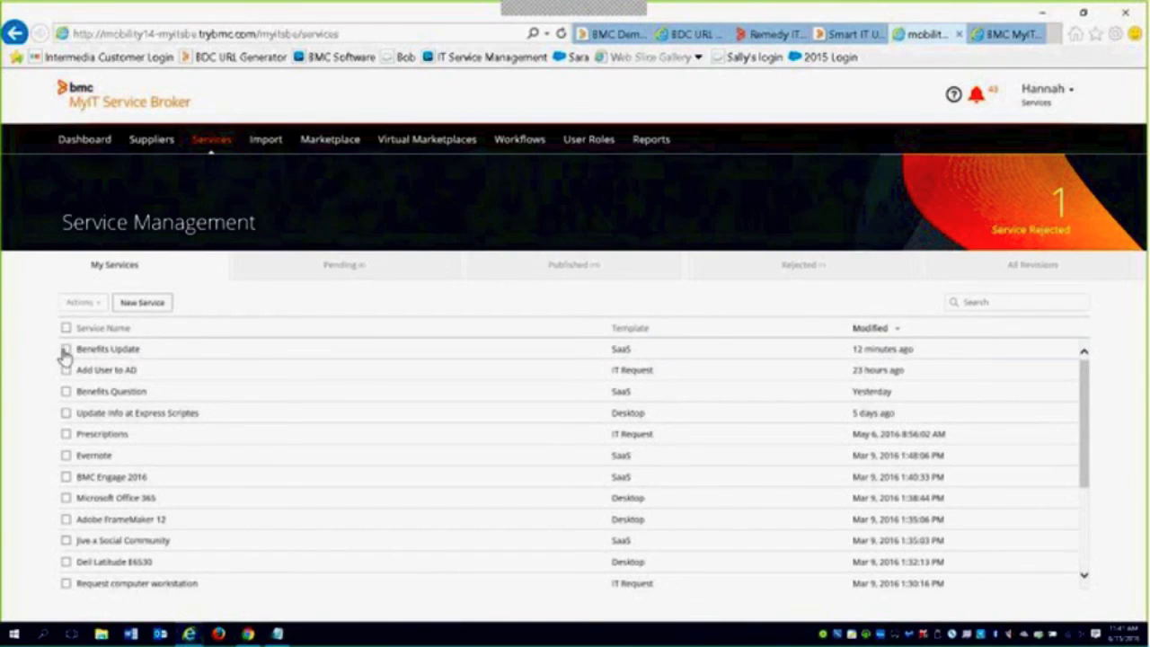
Select Benefits Update and open it from the Actions menu to view its version 1.0 options.
left_click(66, 348)
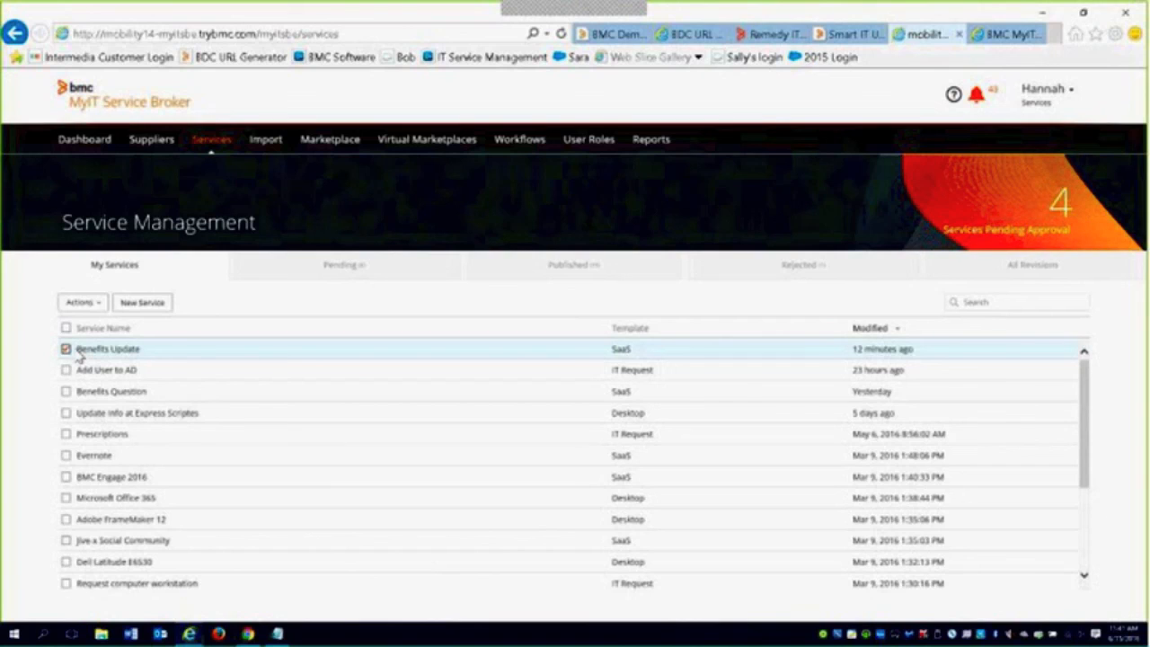
left_click(81, 302)
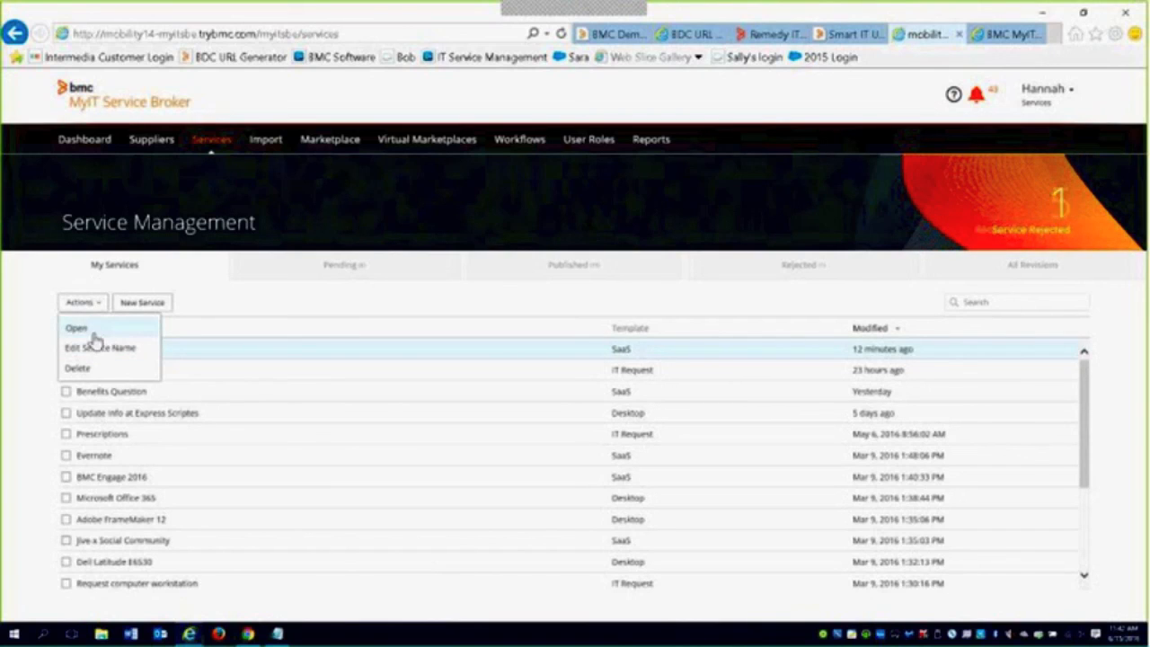
left_click(76, 327)
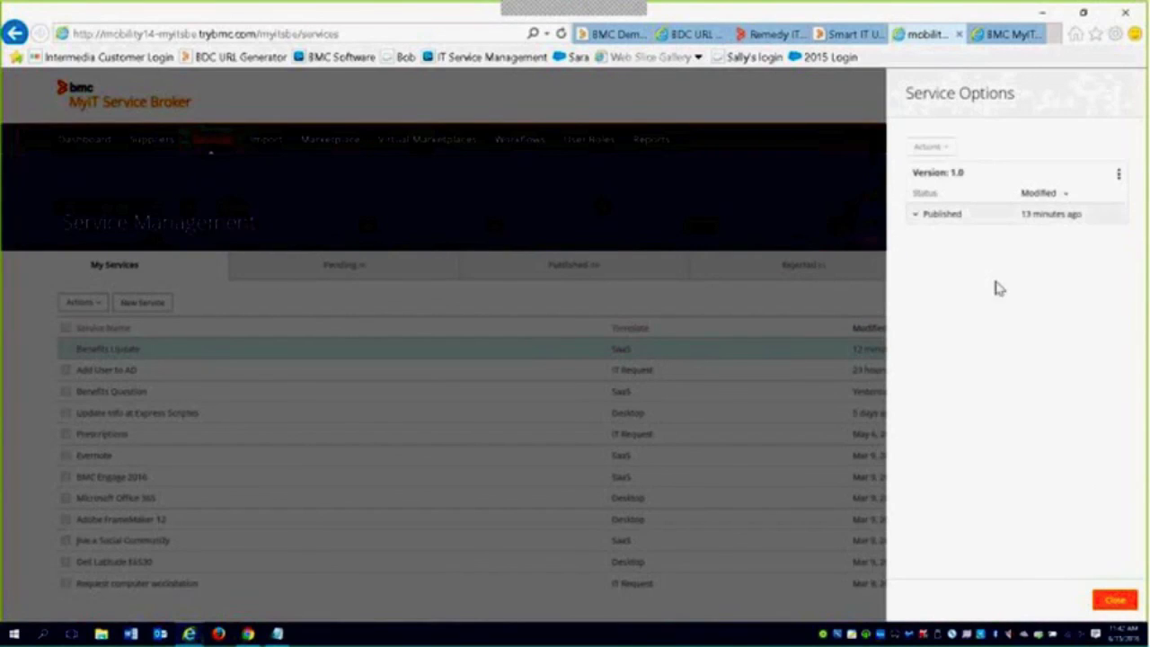